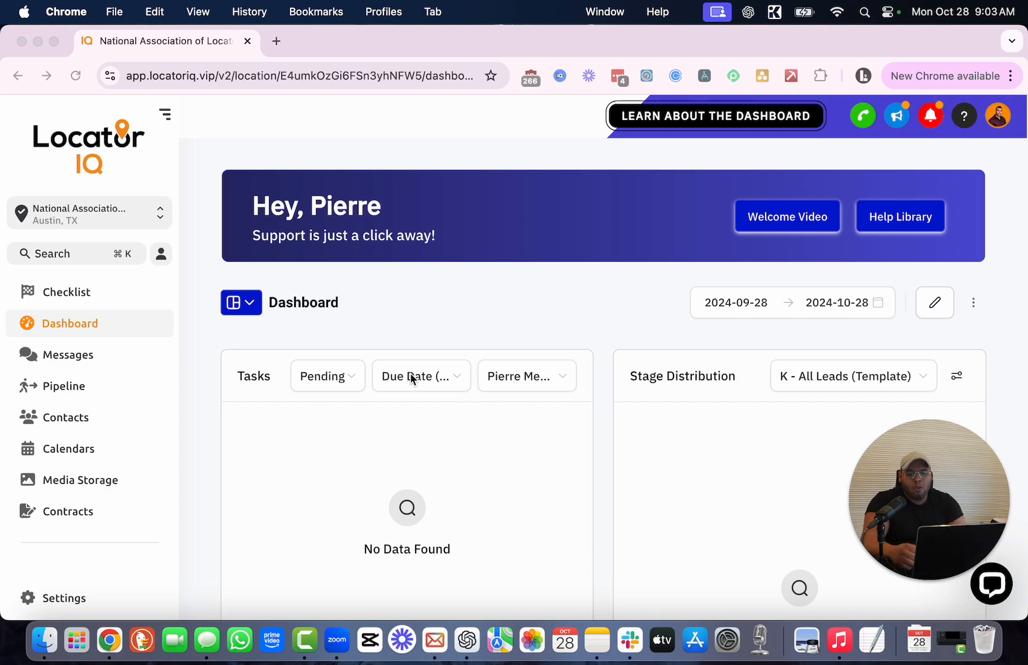
mouse_move(412, 337)
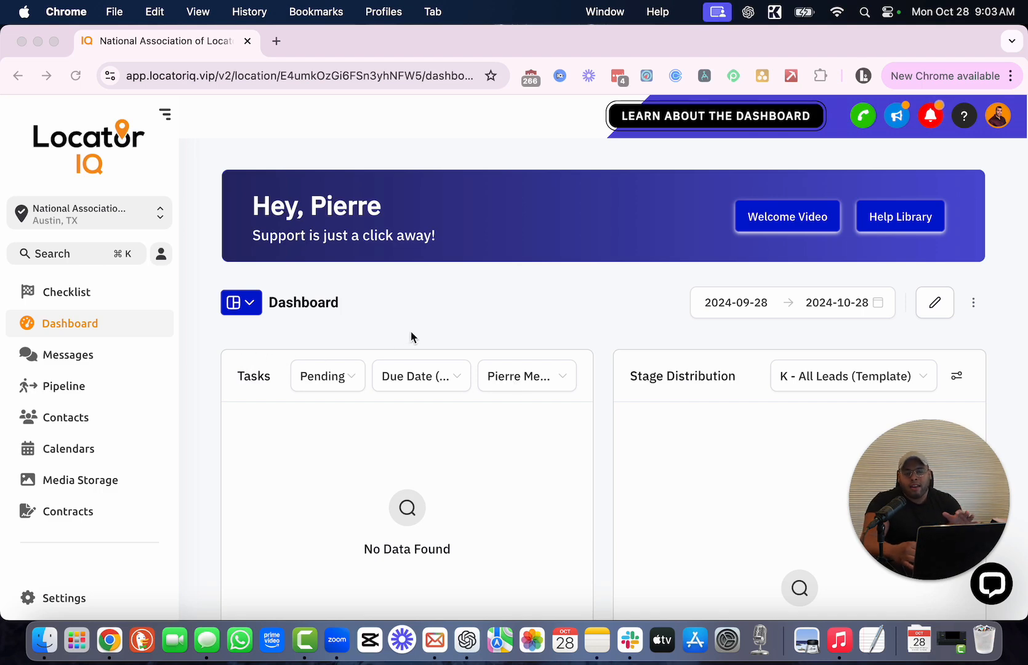
mouse_move(792, 168)
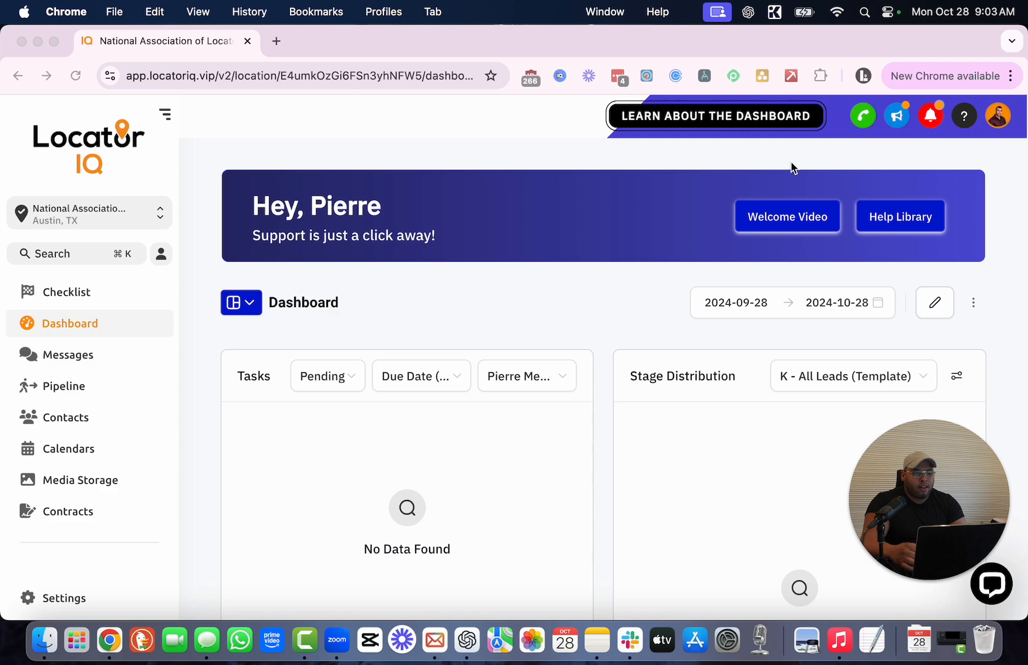
mouse_move(851, 118)
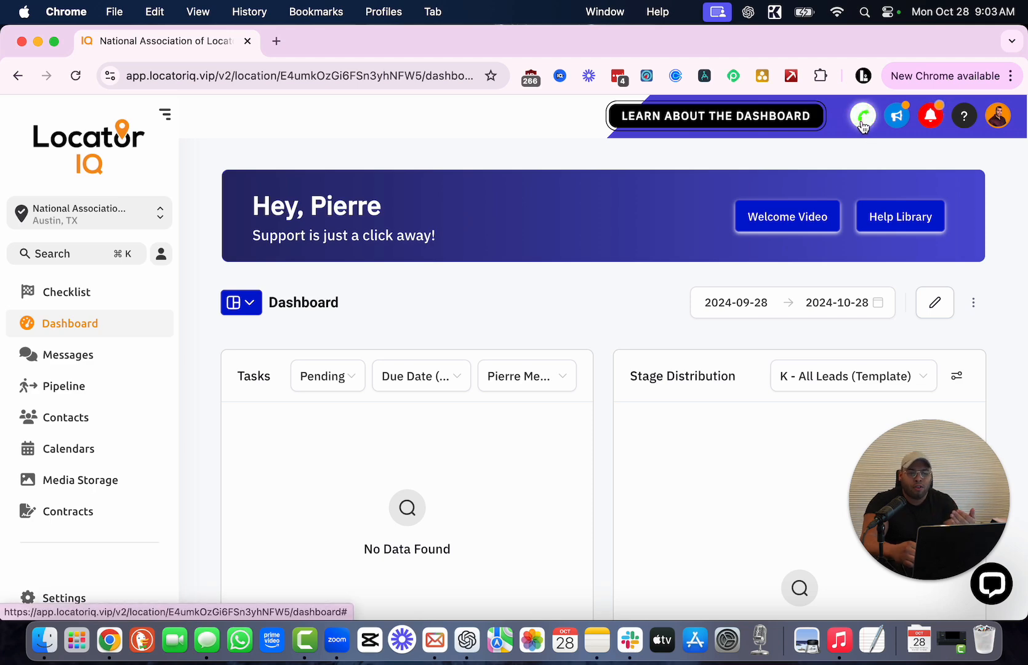
Step: Bring up the phone dialer and erase the entered digits down to the plus sign
click(863, 116)
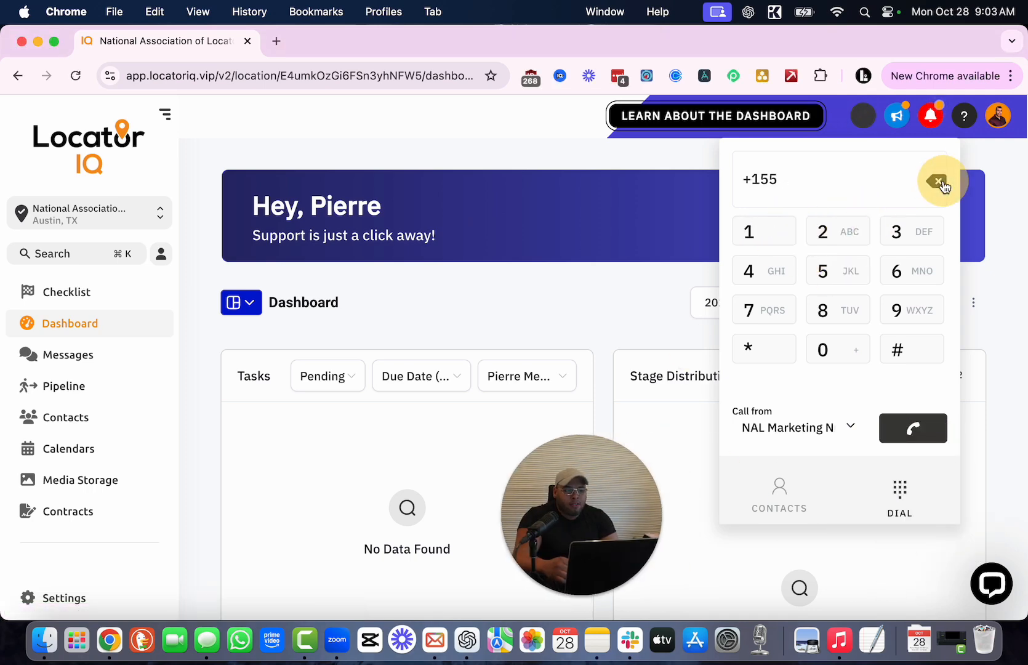
click(939, 180)
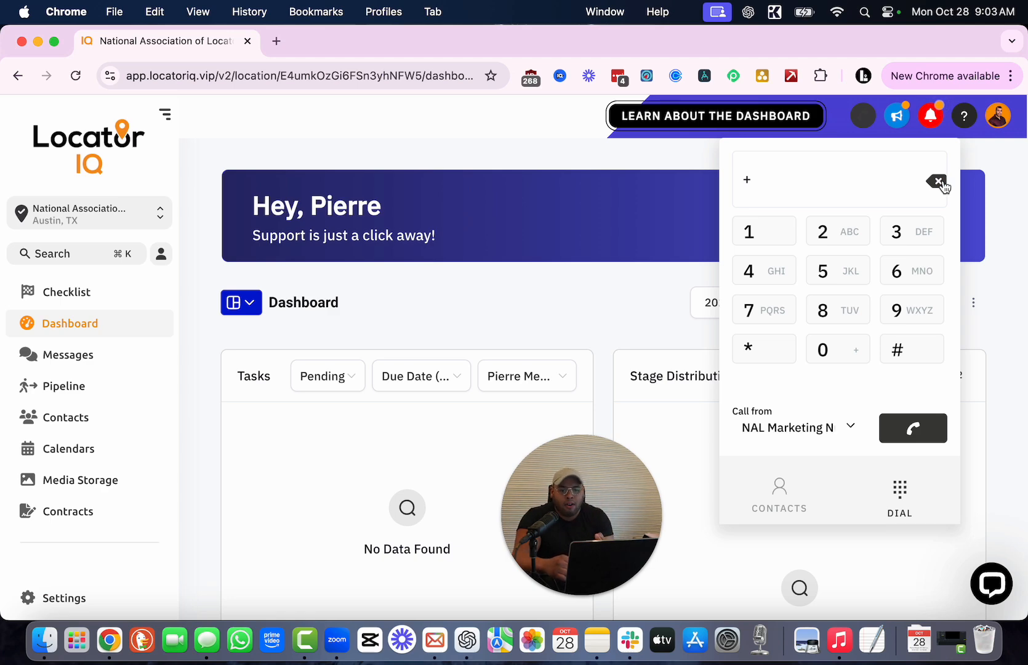
mouse_move(68, 385)
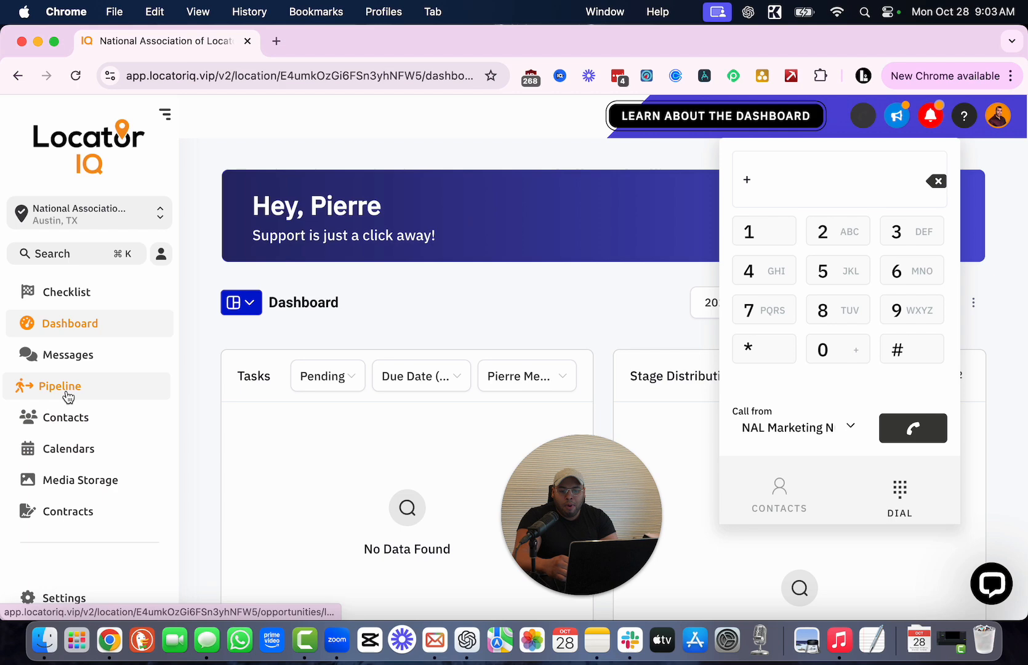
Step: Show the Opportunities board with its five opportunities across booked, no-show and cancelled stages
click(61, 385)
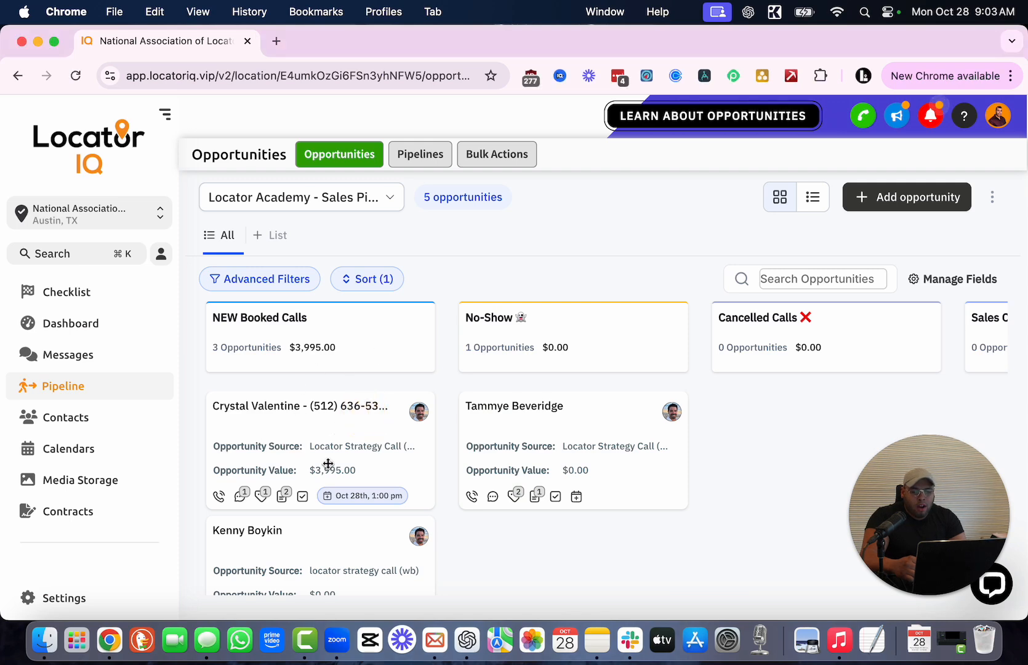
Step: Search the conversations inbox for 'alex' and bring up that contact's voicemail thread
click(66, 354)
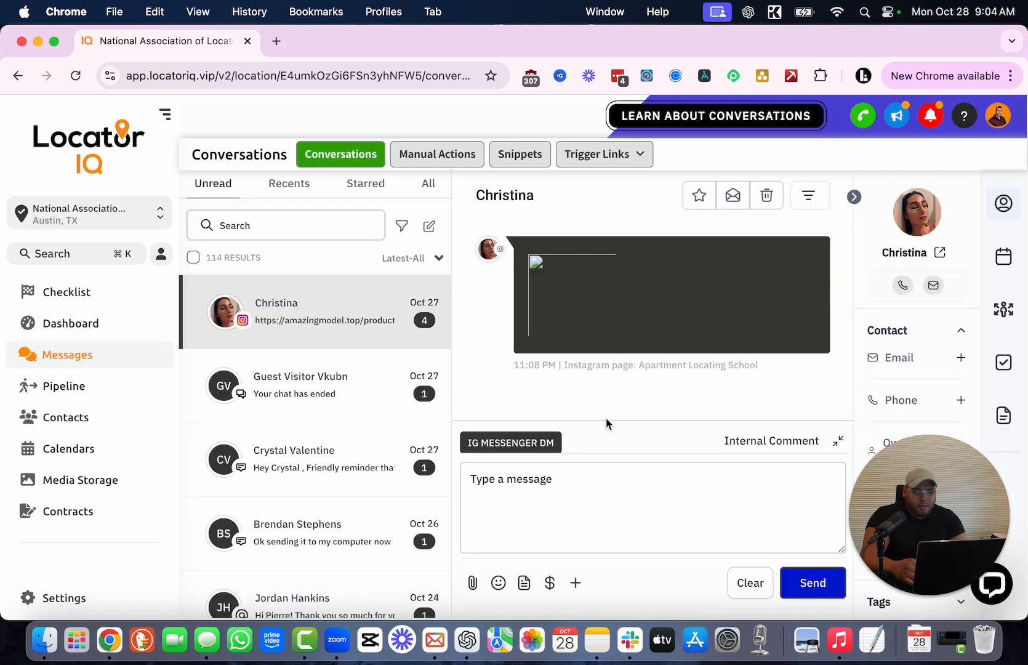
mouse_move(902, 284)
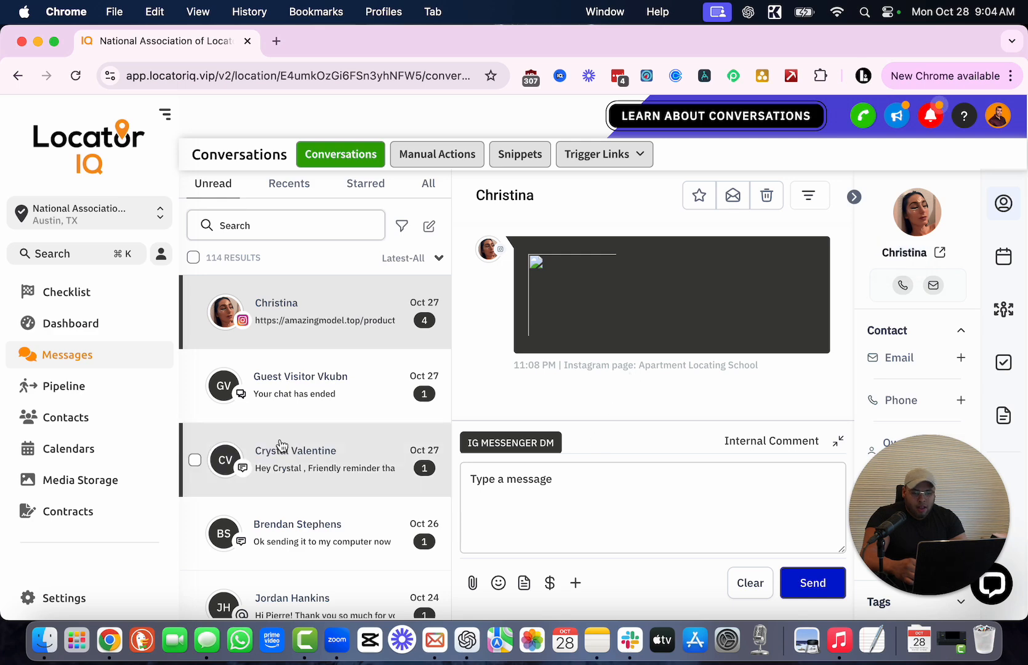
text(alex)
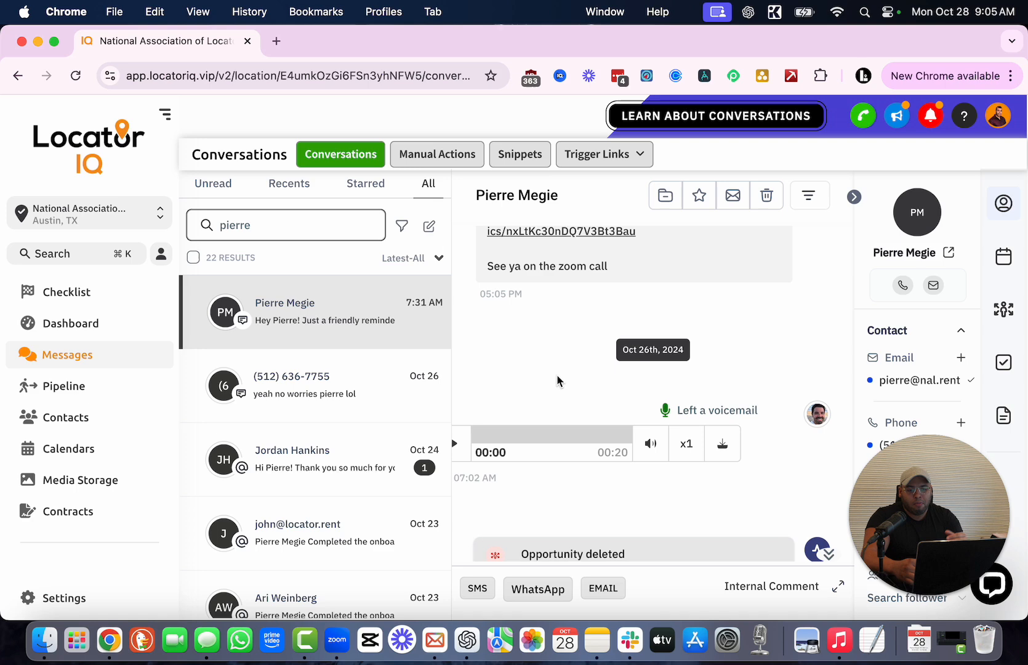
mouse_move(491, 337)
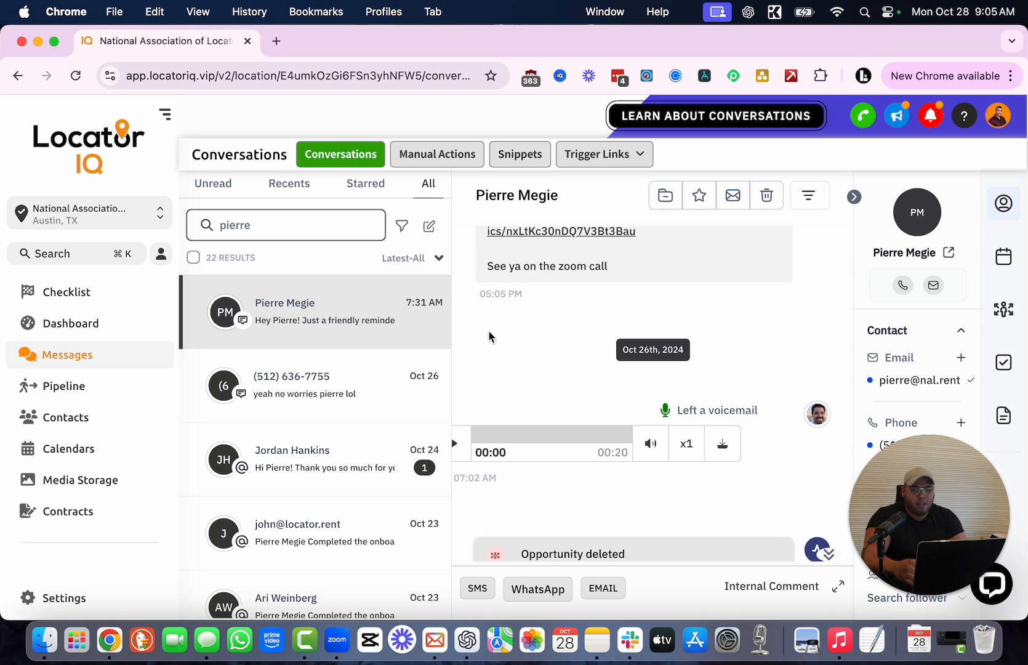
mouse_move(455, 212)
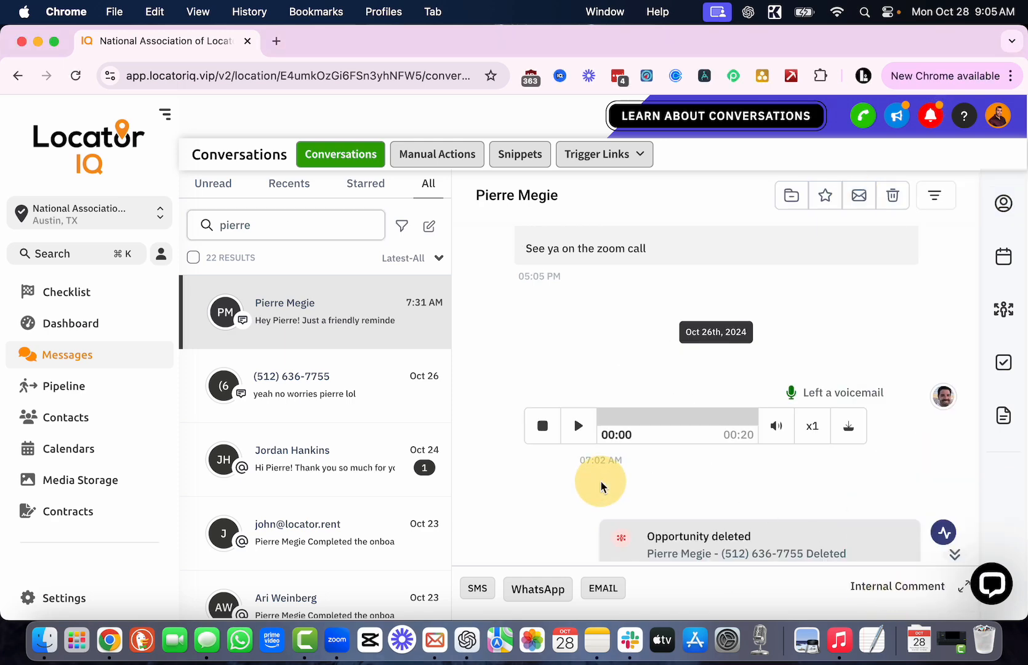
Step: Play the voicemail for about a second, pause it, and start an outgoing call to the contact
click(578, 426)
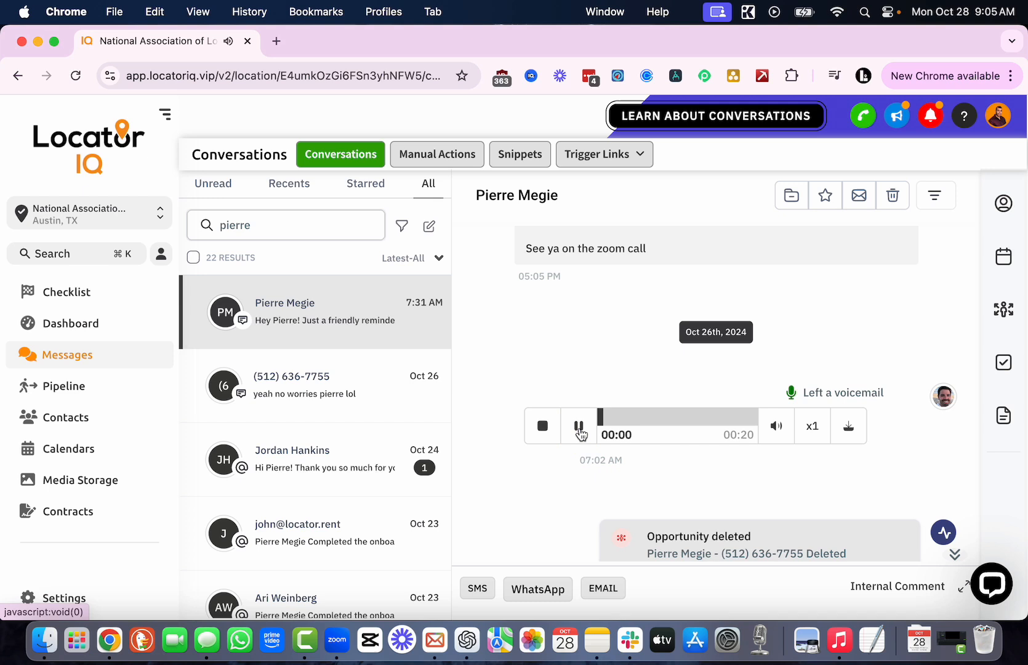
click(581, 425)
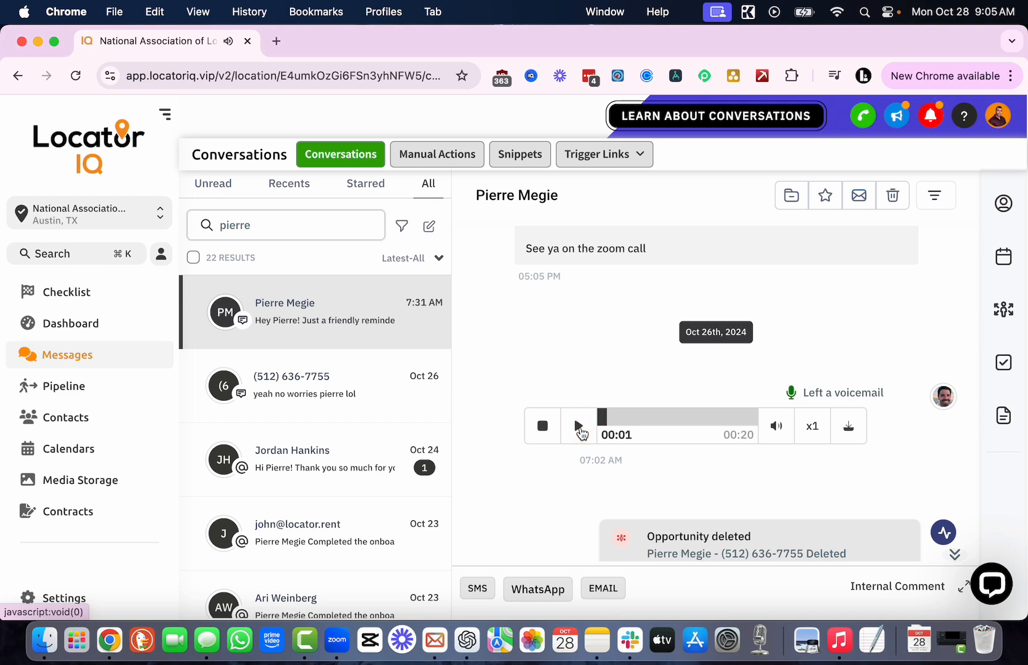
mouse_move(580, 426)
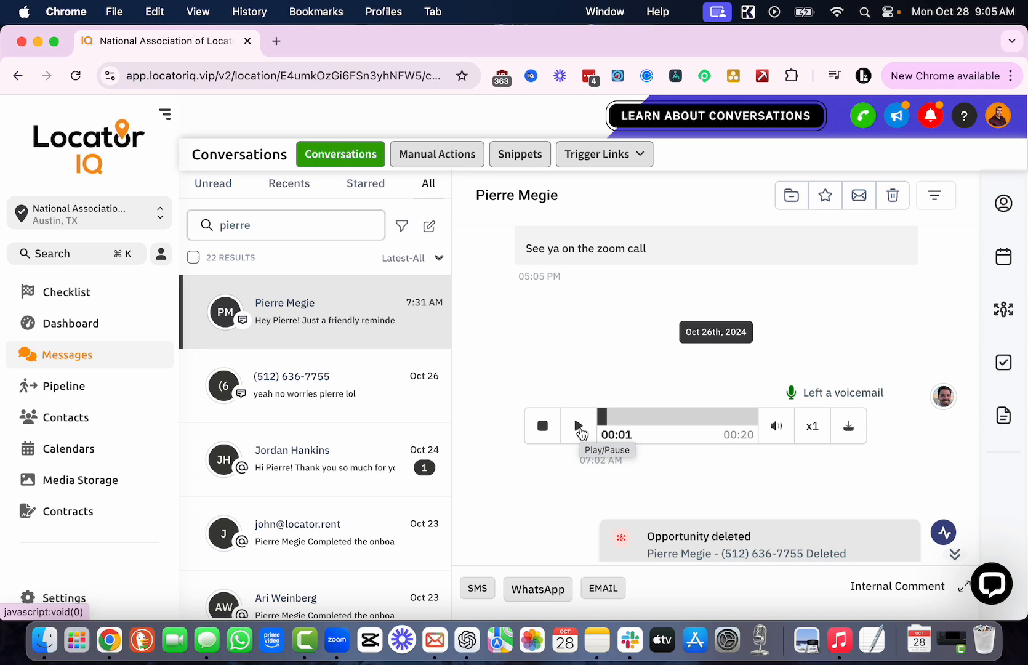
click(1006, 204)
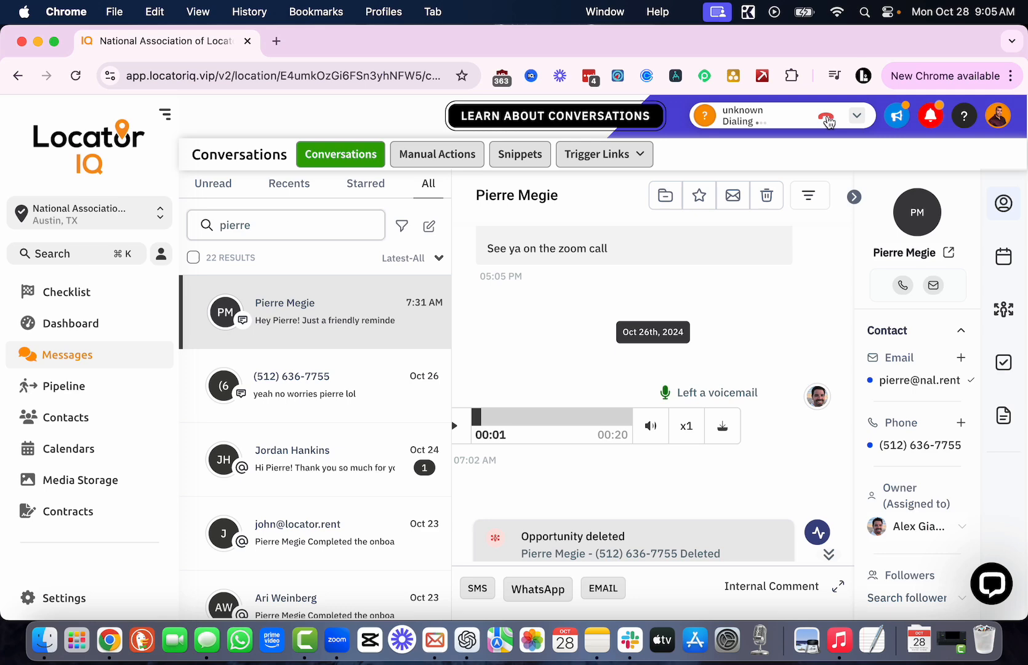
Step: End the outgoing call from the header call bar
click(828, 119)
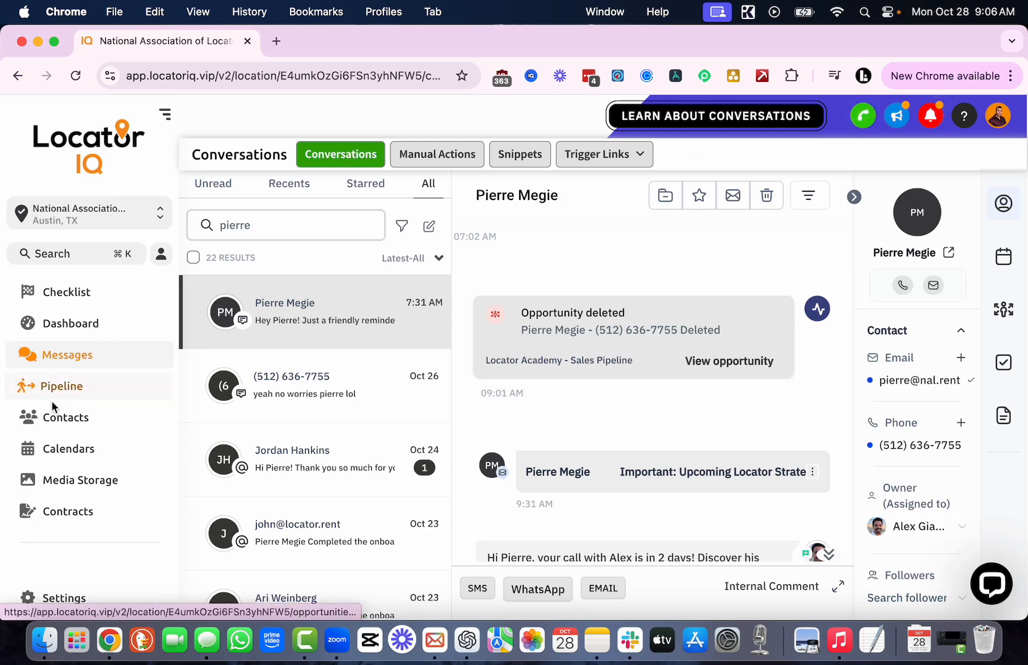
click(63, 385)
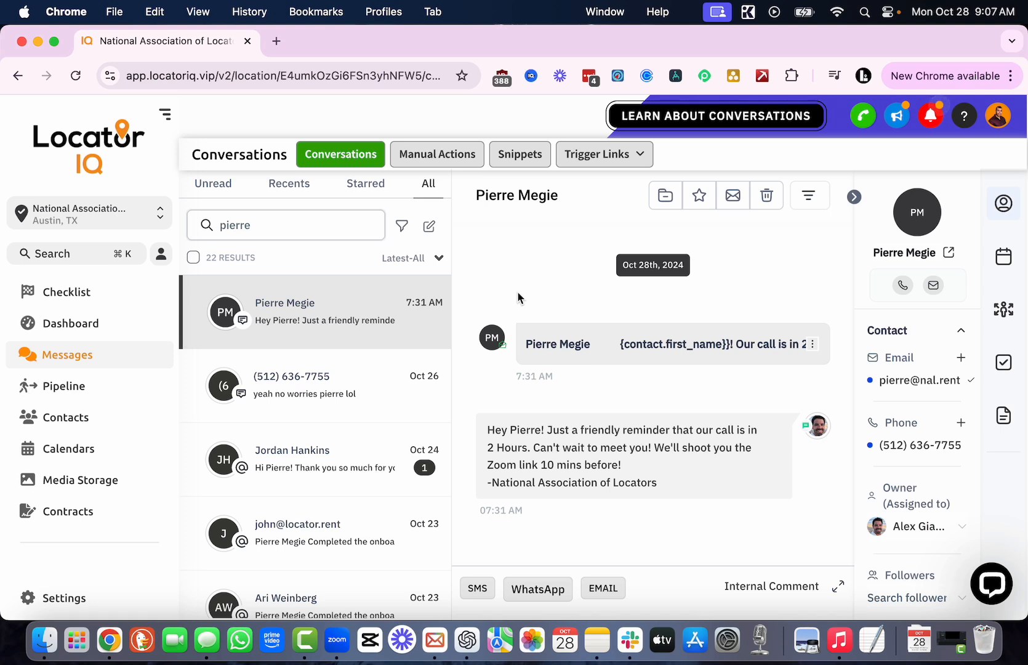
mouse_move(897, 116)
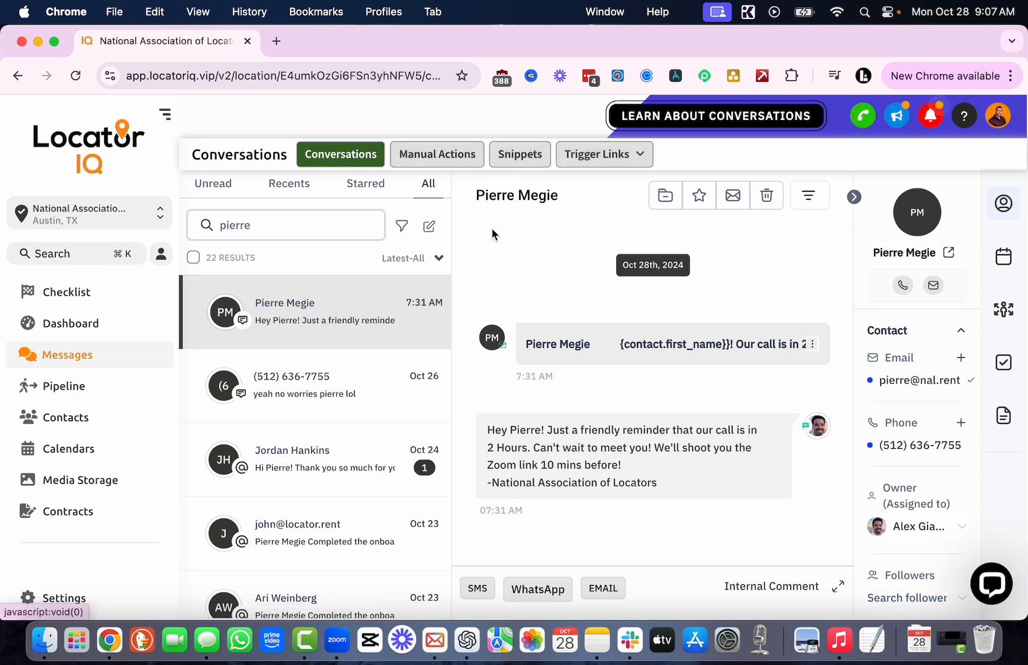
mouse_move(505, 297)
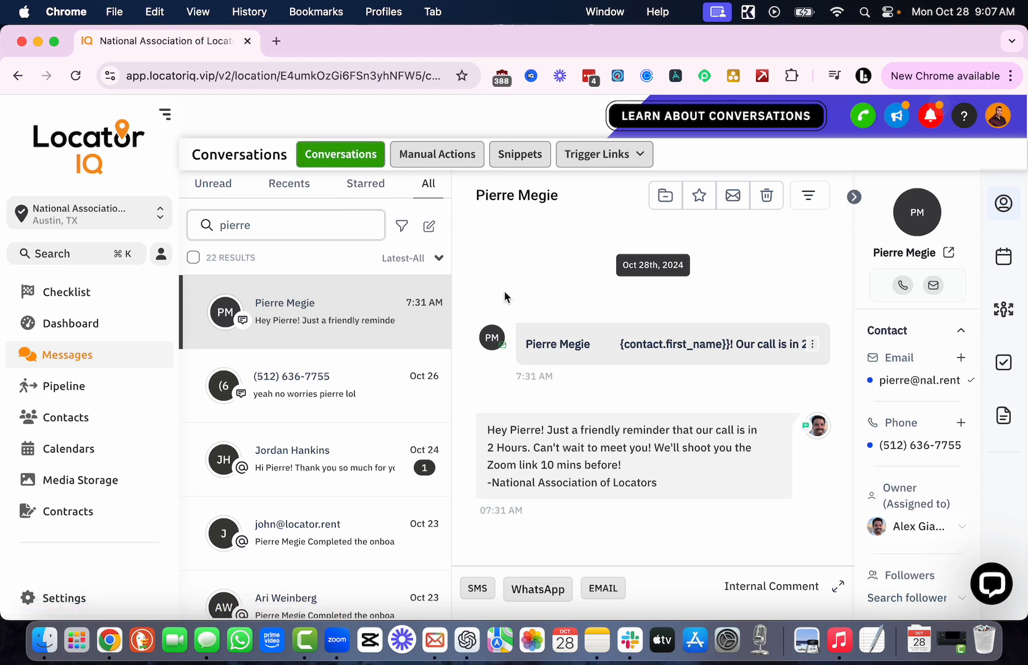